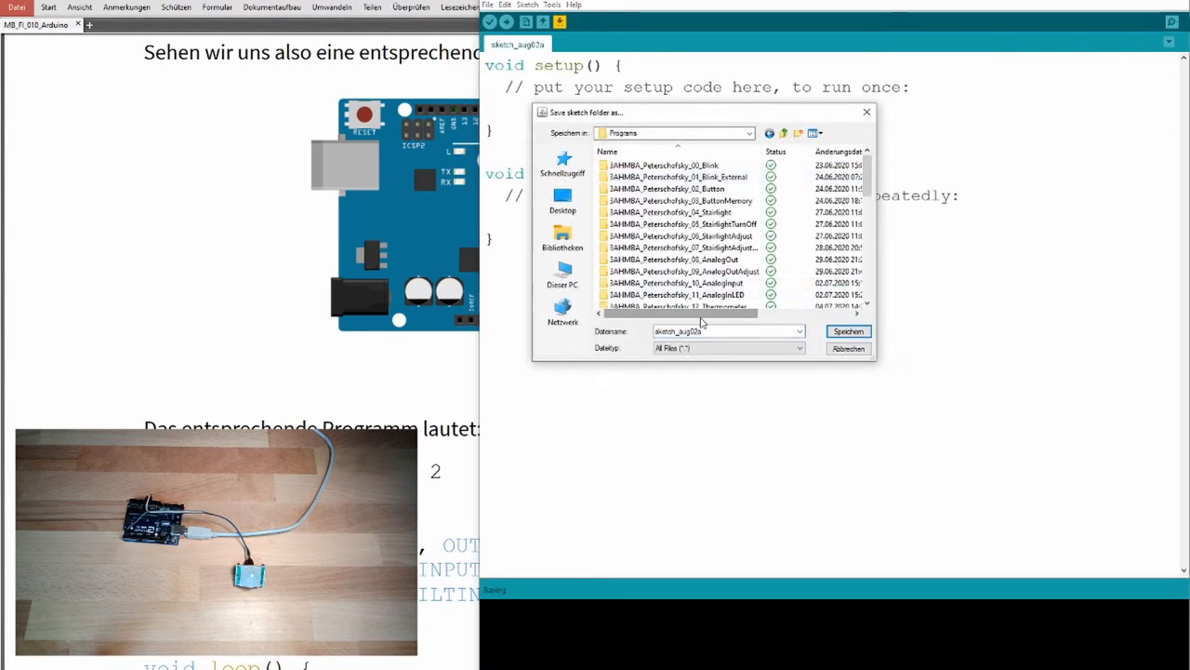
# Save the new sketch under the name '3AHMB' alongside the other lesson sketches
pyautogui.write('3A')
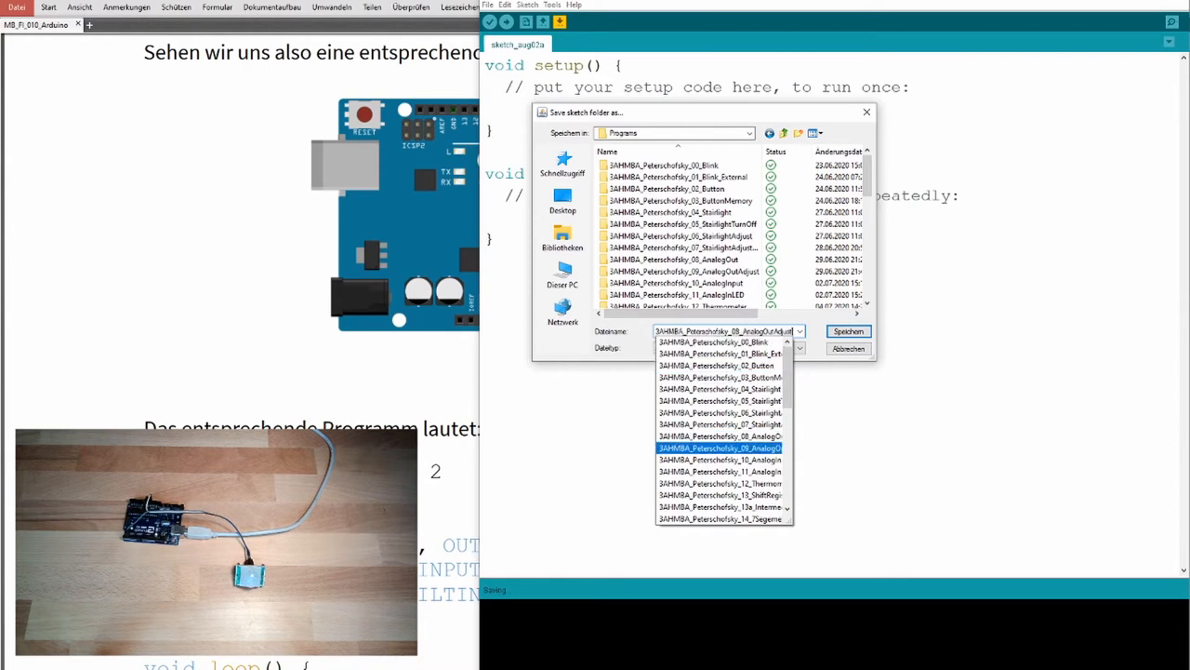
pyautogui.write('3AHMB')
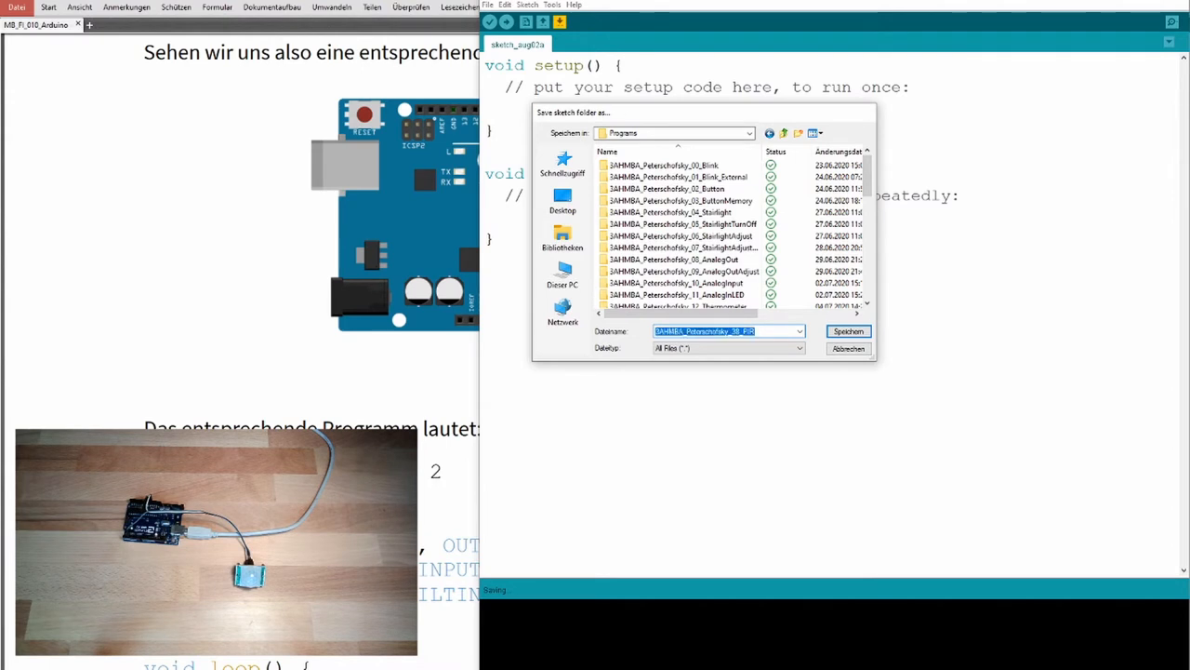
pyautogui.click(849, 331)
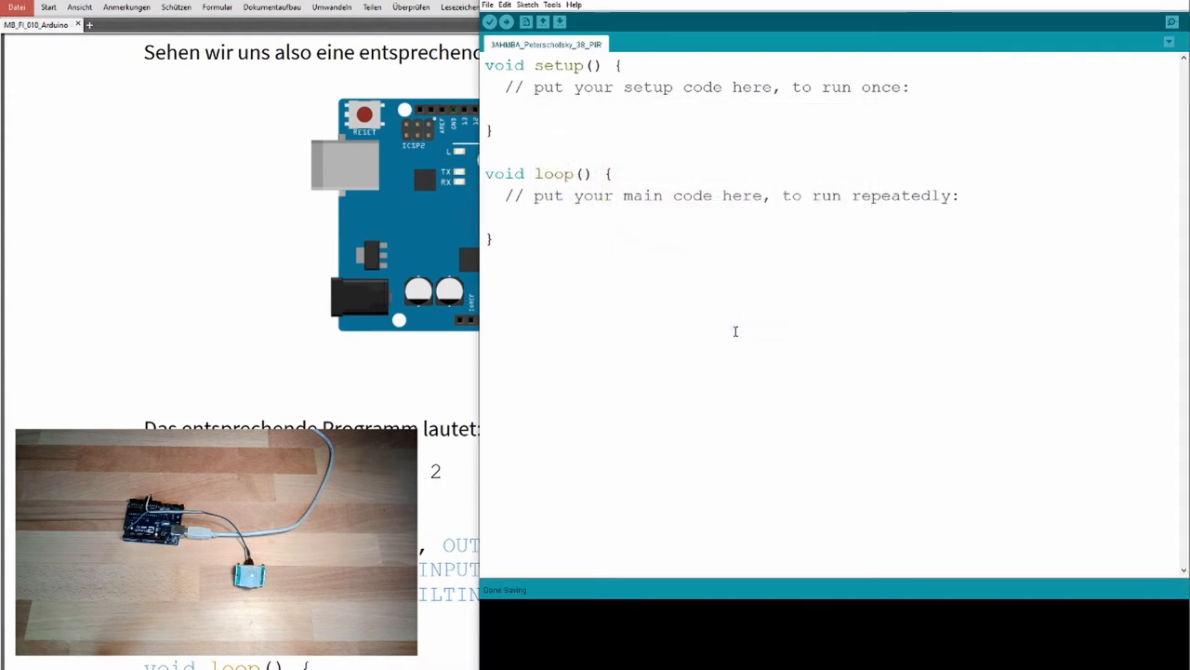
pyautogui.moveTo(160, 93)
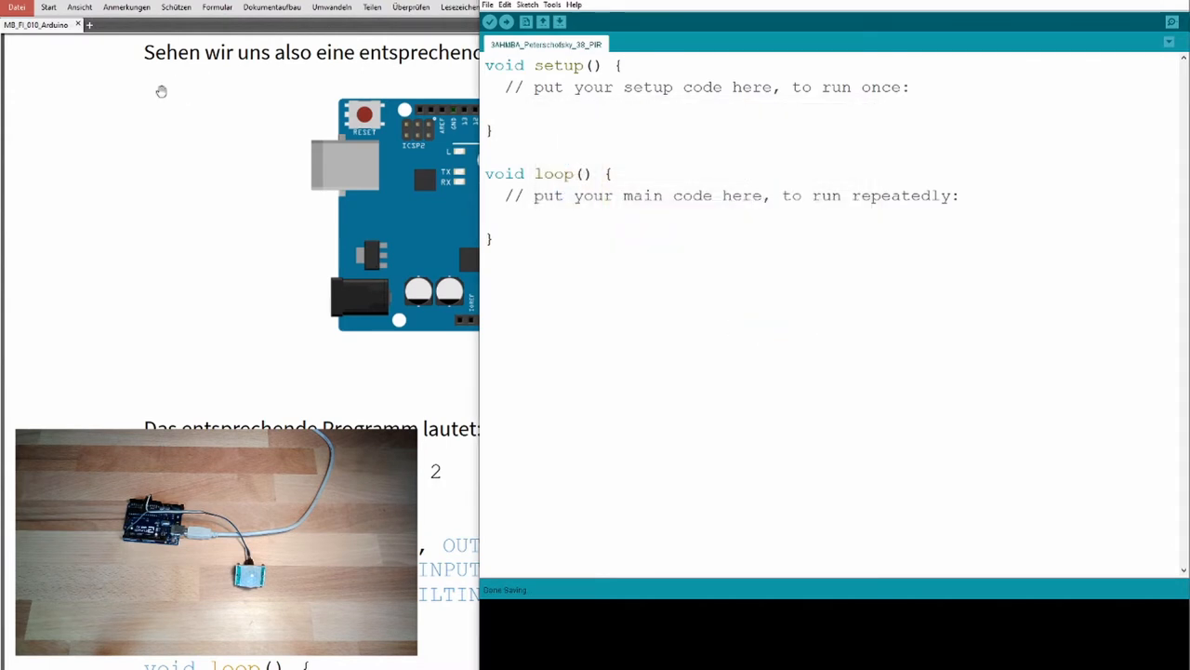
# Add '#define PIR_INPUT 2' at the top of the sketch
pyautogui.write('#defi')
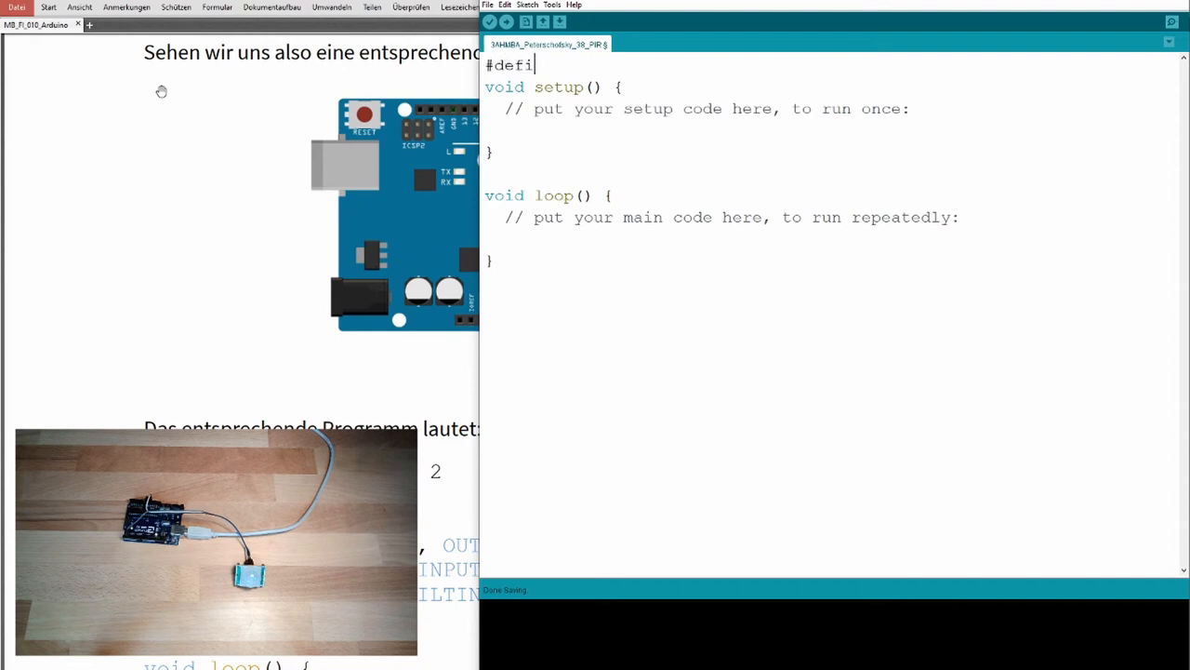
pyautogui.write('ne')
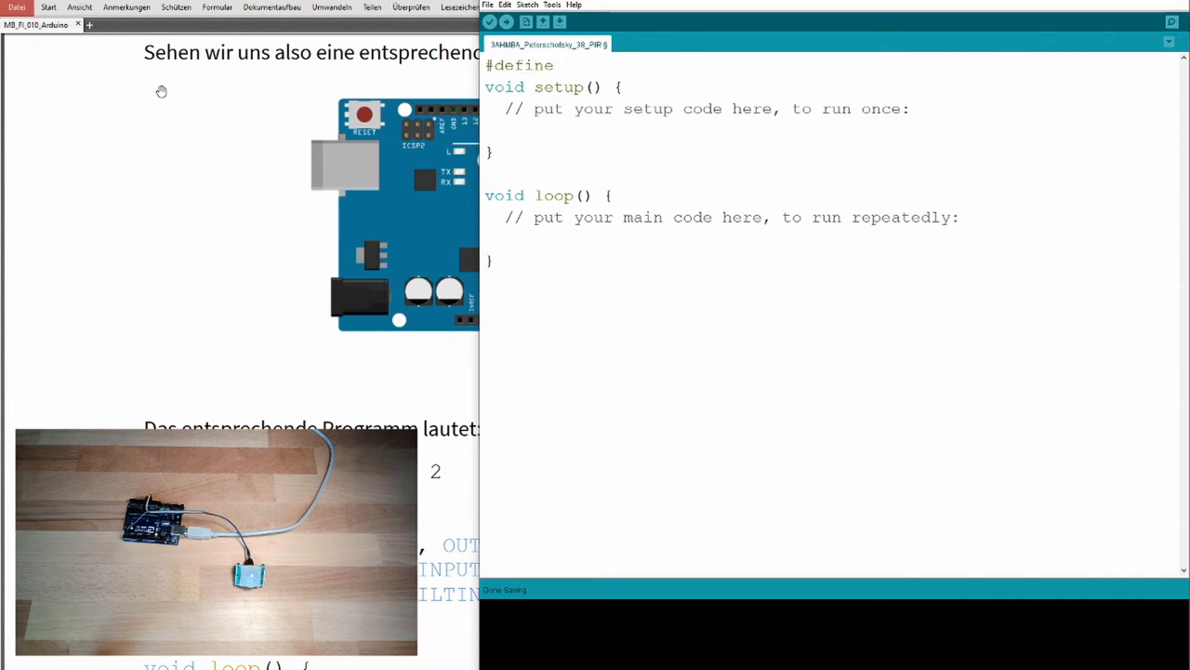
pyautogui.write('PIR_INPUT    2')
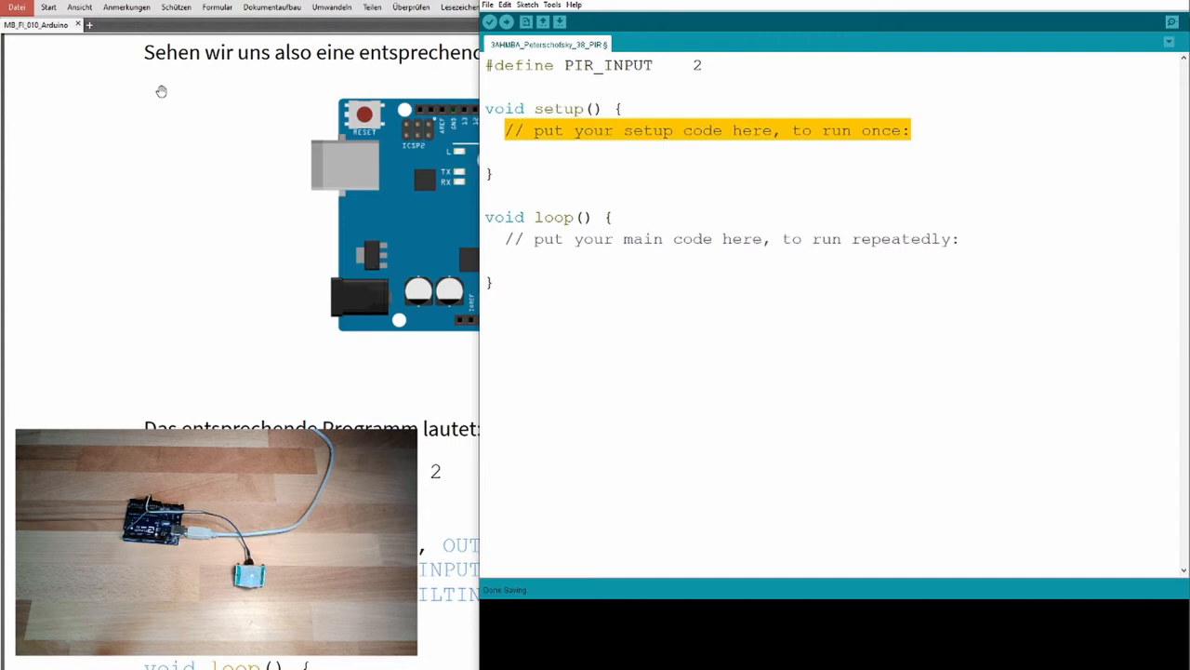
# In setup, configure the sensor pin with pinMode(PIR_INPUT, INPUT);
pyautogui.write('pinMo')
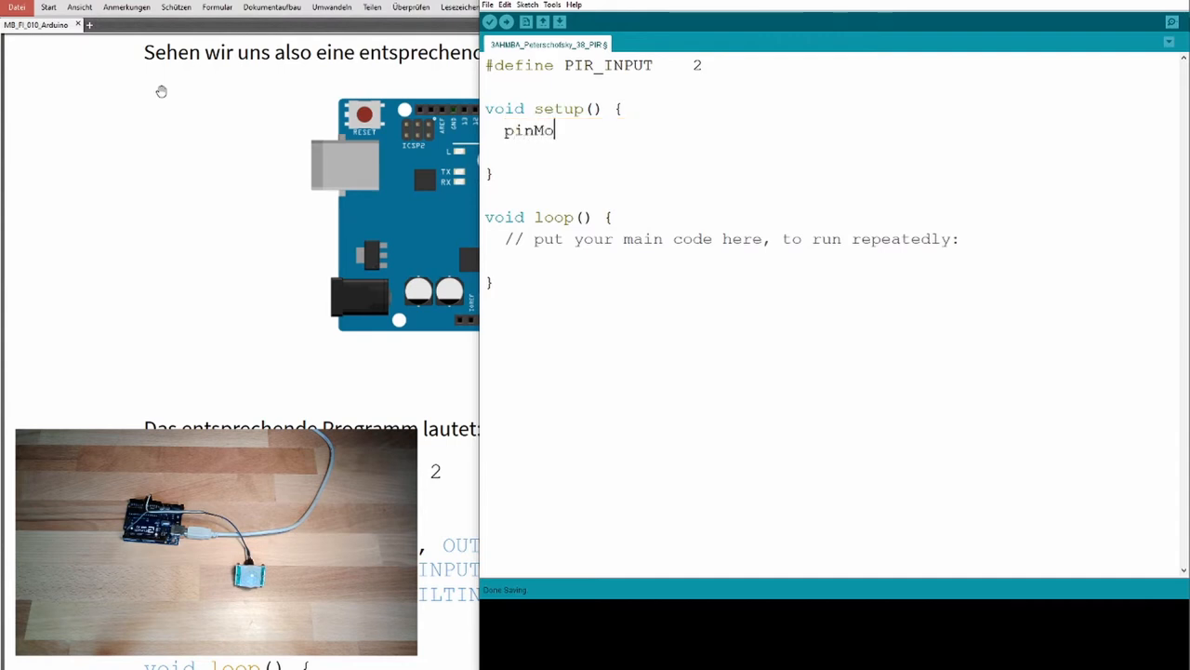
pyautogui.write('de(')
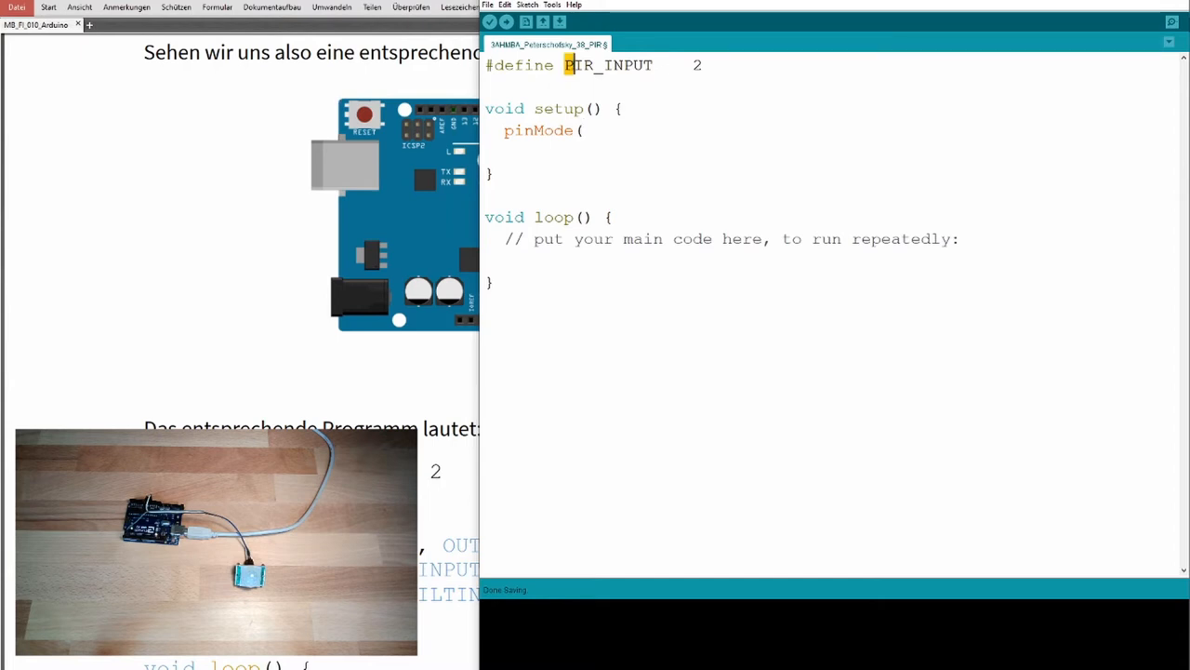
pyautogui.doubleClick(606, 65)
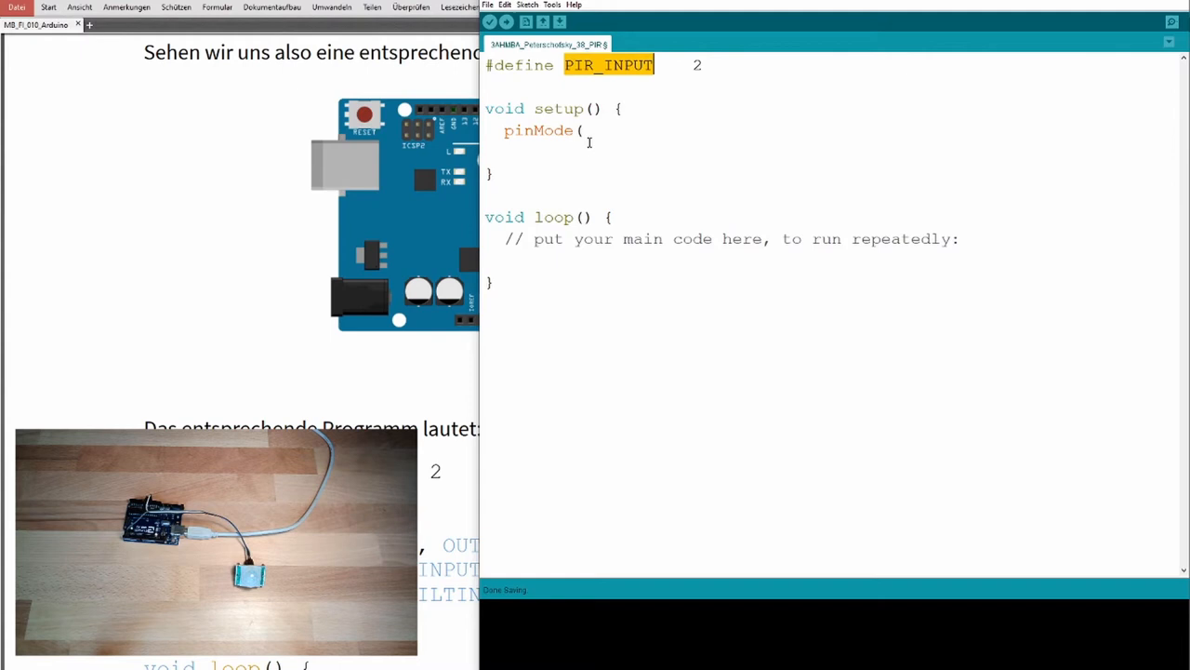
pyautogui.write('PIR_INPUT')
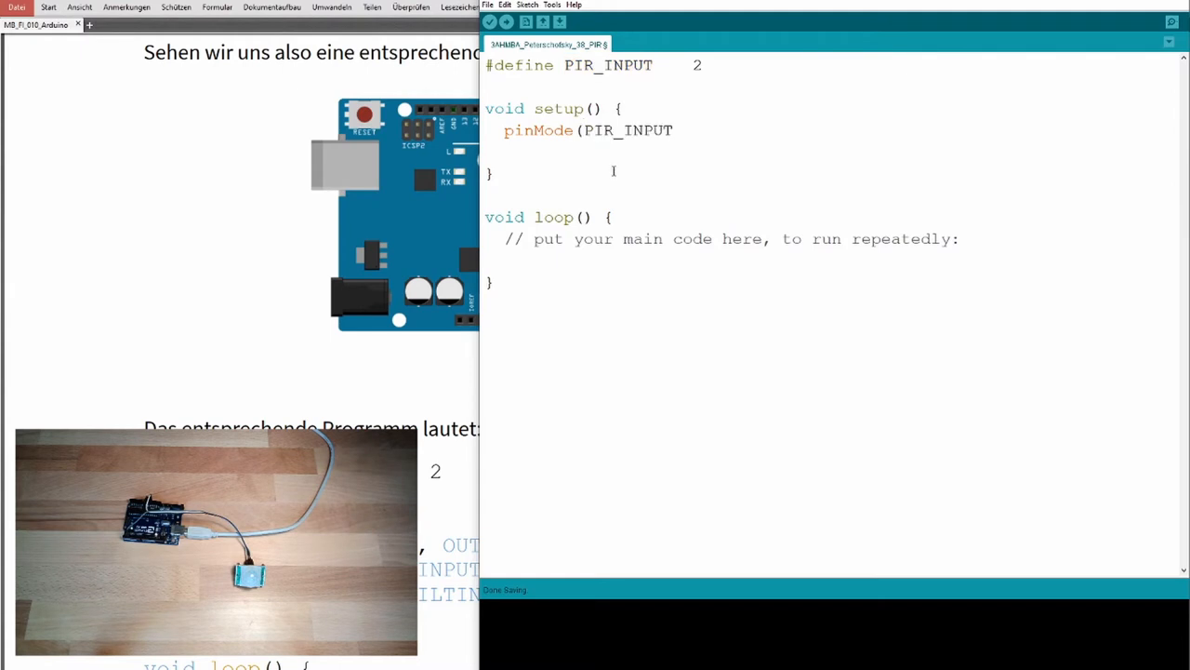
pyautogui.write(', INPUIT')
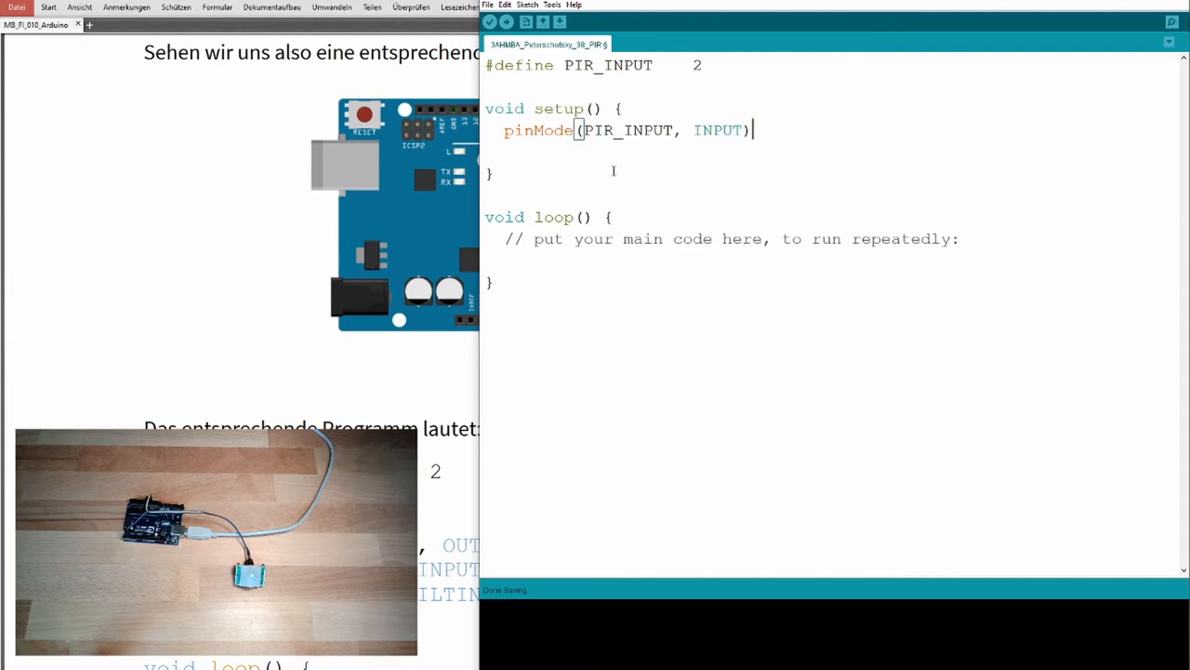
pyautogui.write(';')
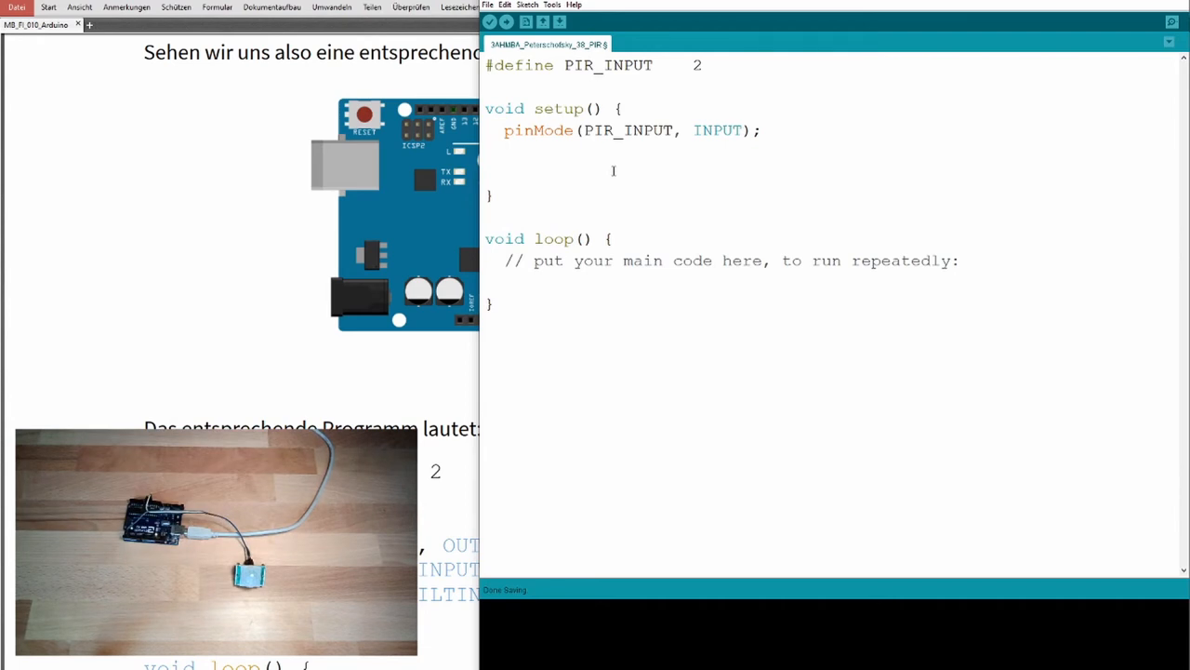
# In setup, make the built-in LED an output with pinMode(LED_BUILTIN, OUTPUT);
pyautogui.write('pin')
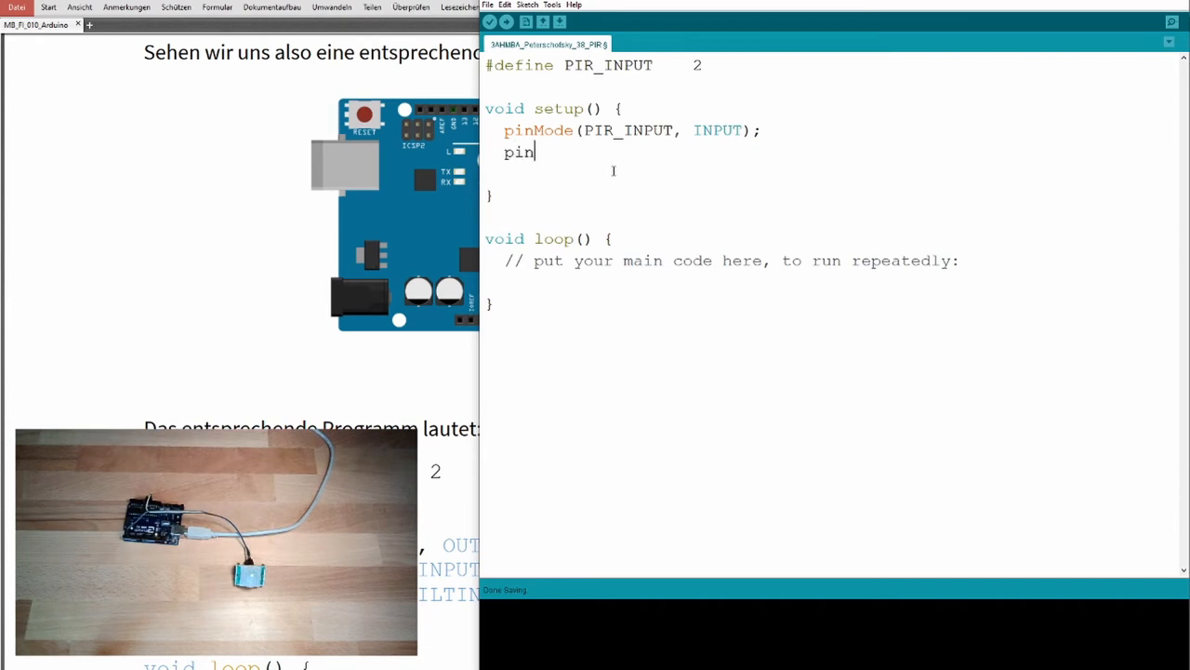
pyautogui.write('Mode')
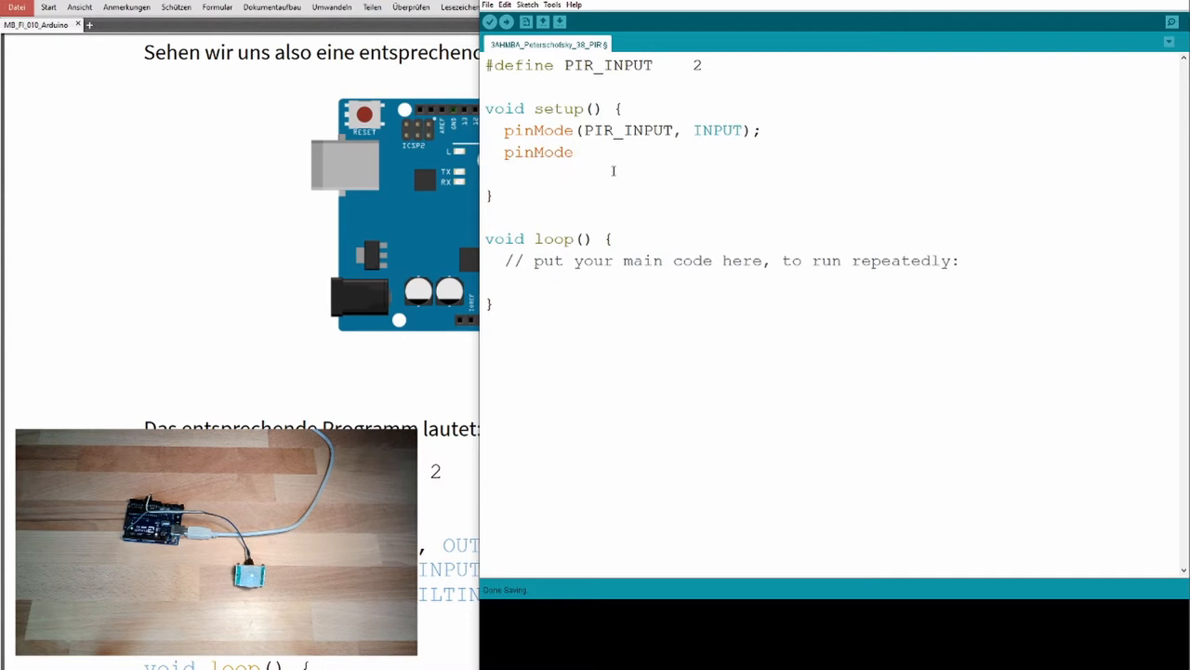
pyautogui.write('(L')
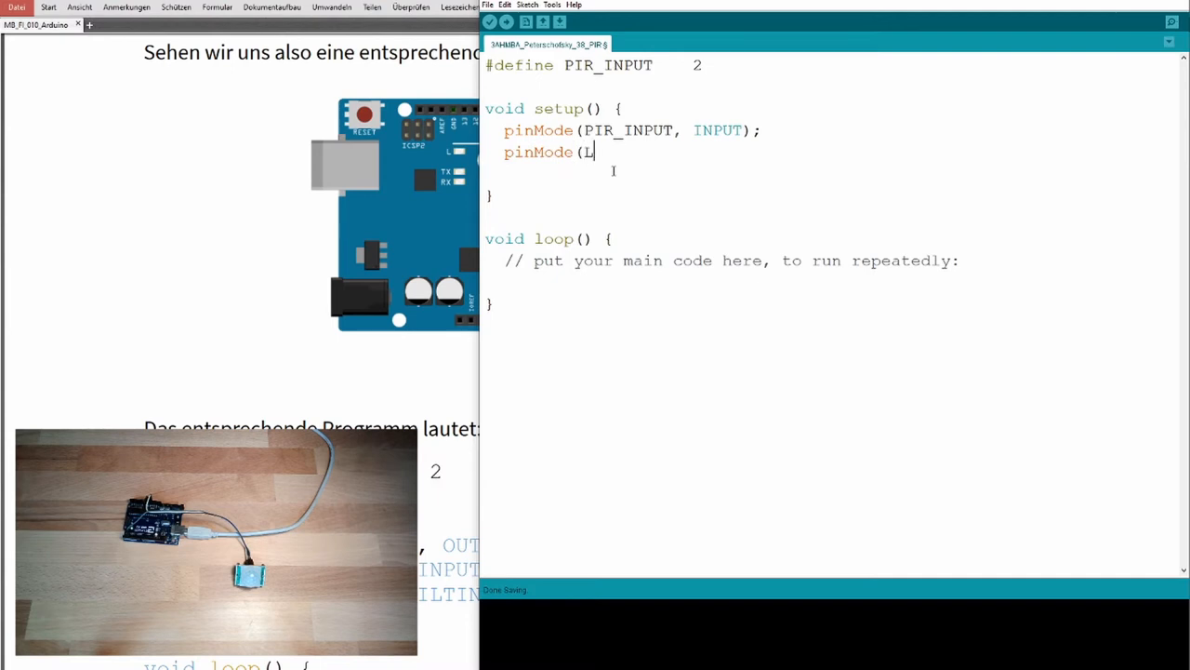
pyautogui.write('ED_BUITIN,')
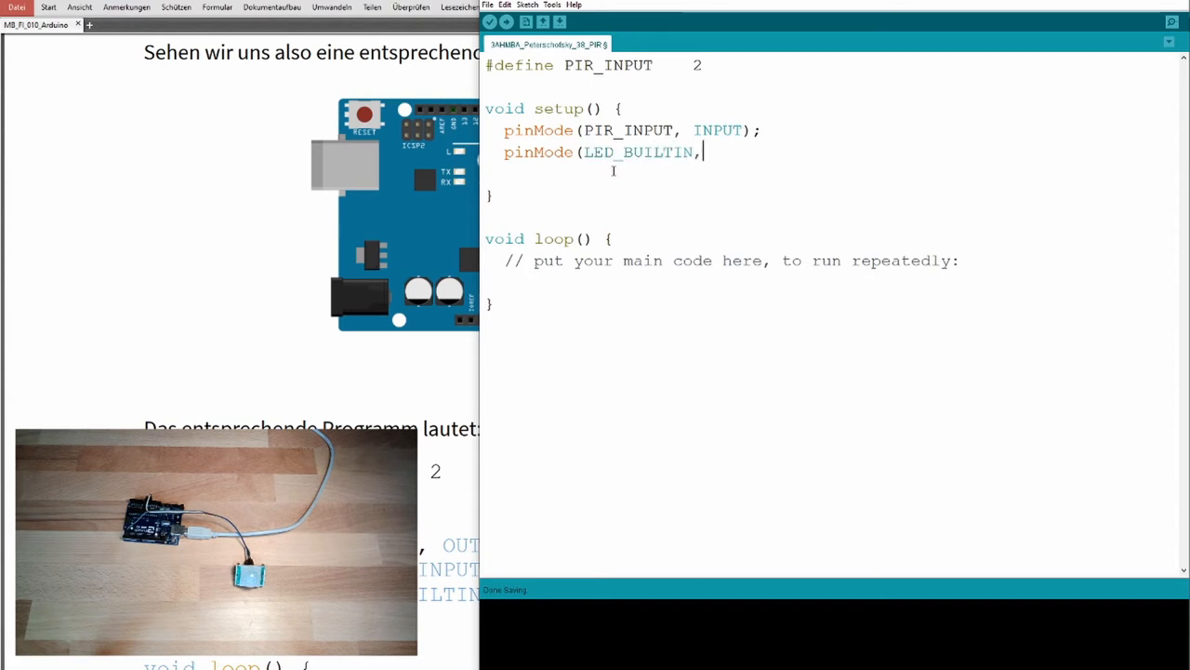
pyautogui.write('OUTPU')
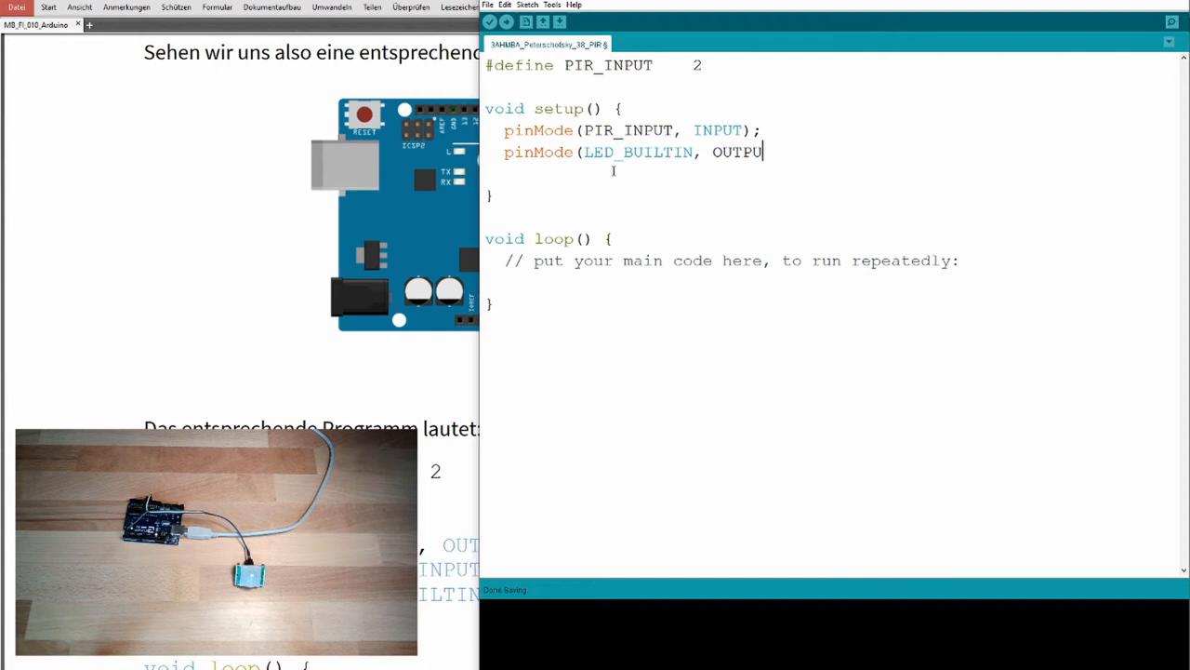
pyautogui.write('T);')
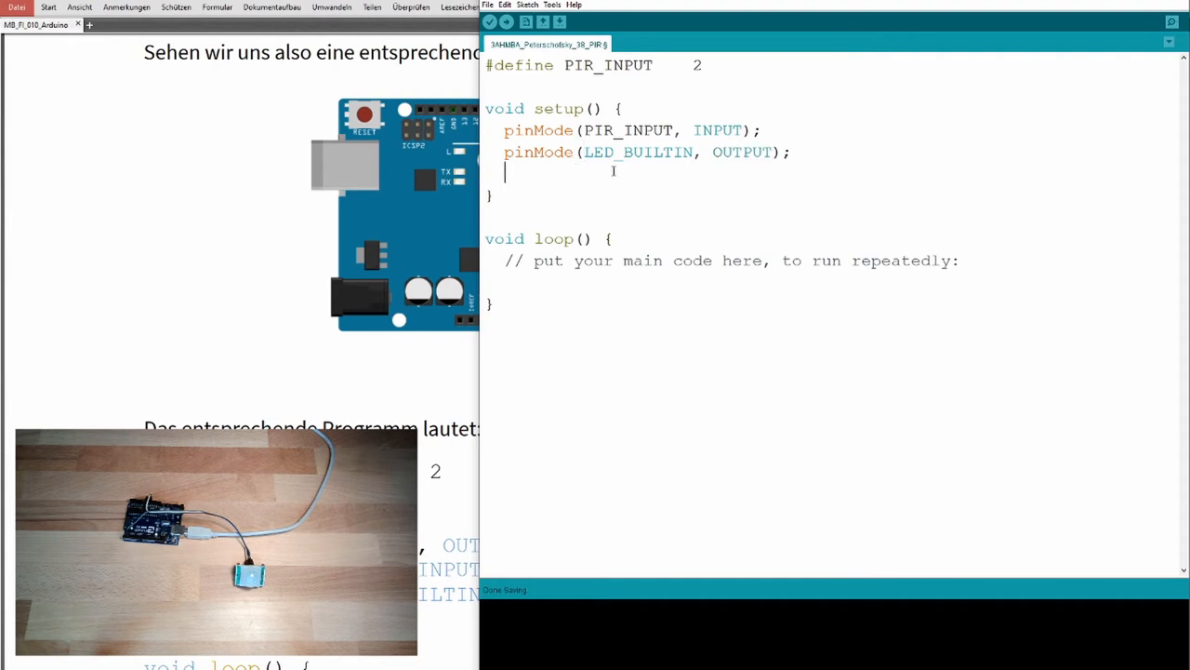
# Switch the LED off initially with digitalWrite(LED_BUILTIN, LOW); and clear the loop comment
pyautogui.write('digital')
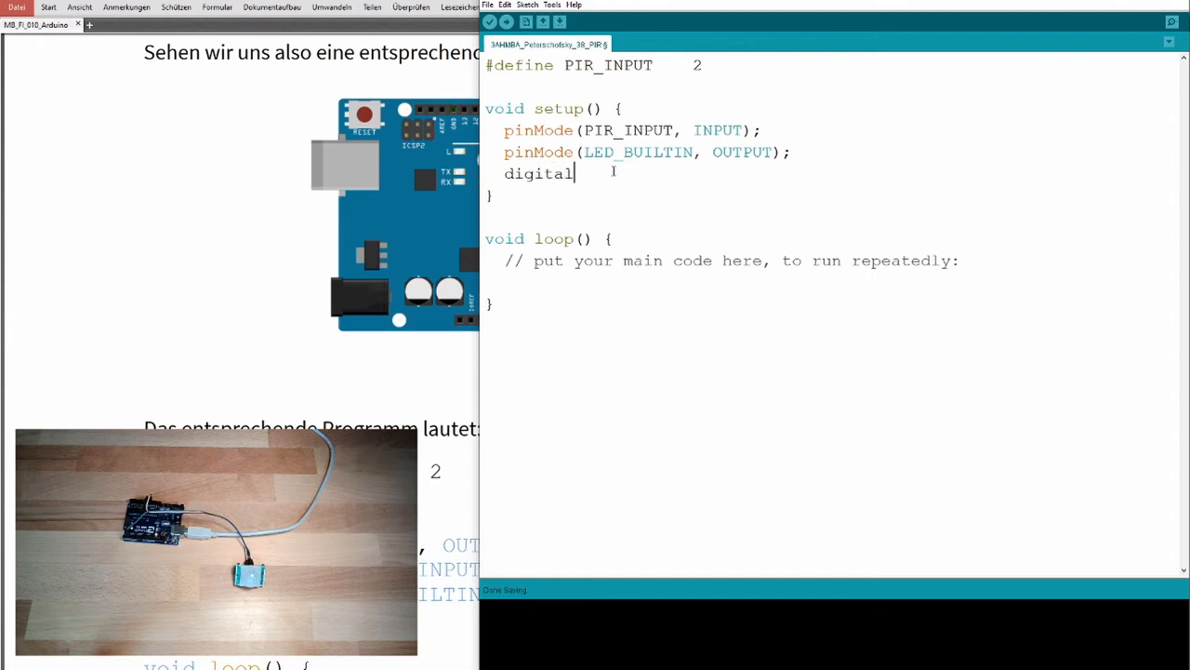
pyautogui.write('Wirte')
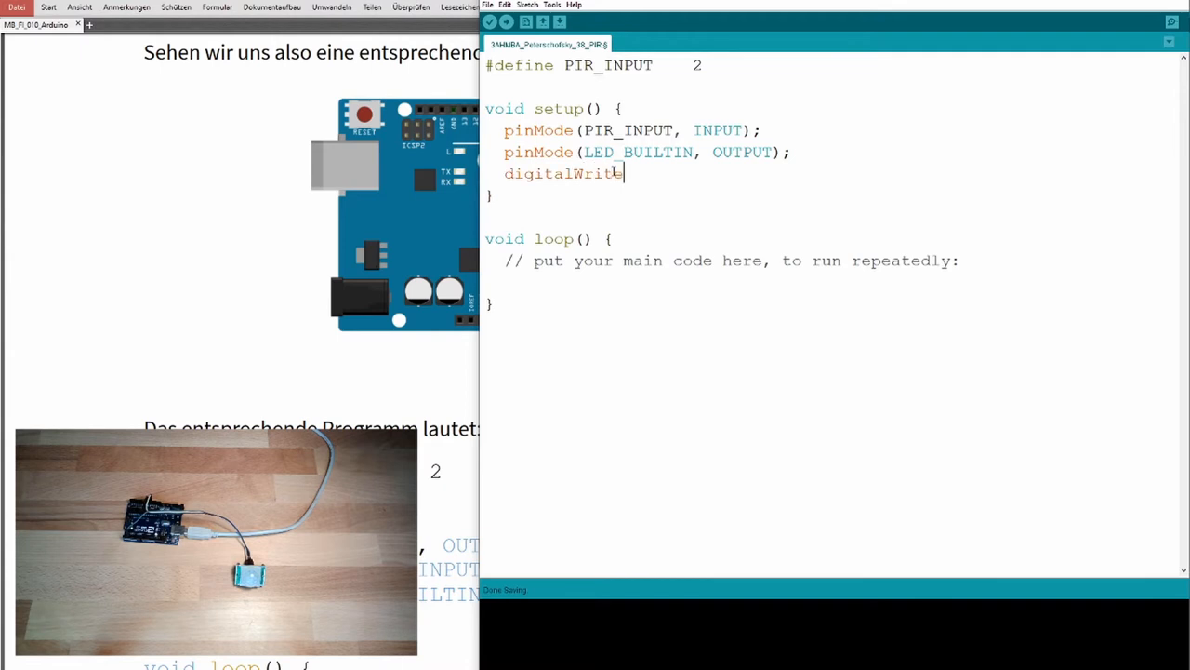
pyautogui.write('(')
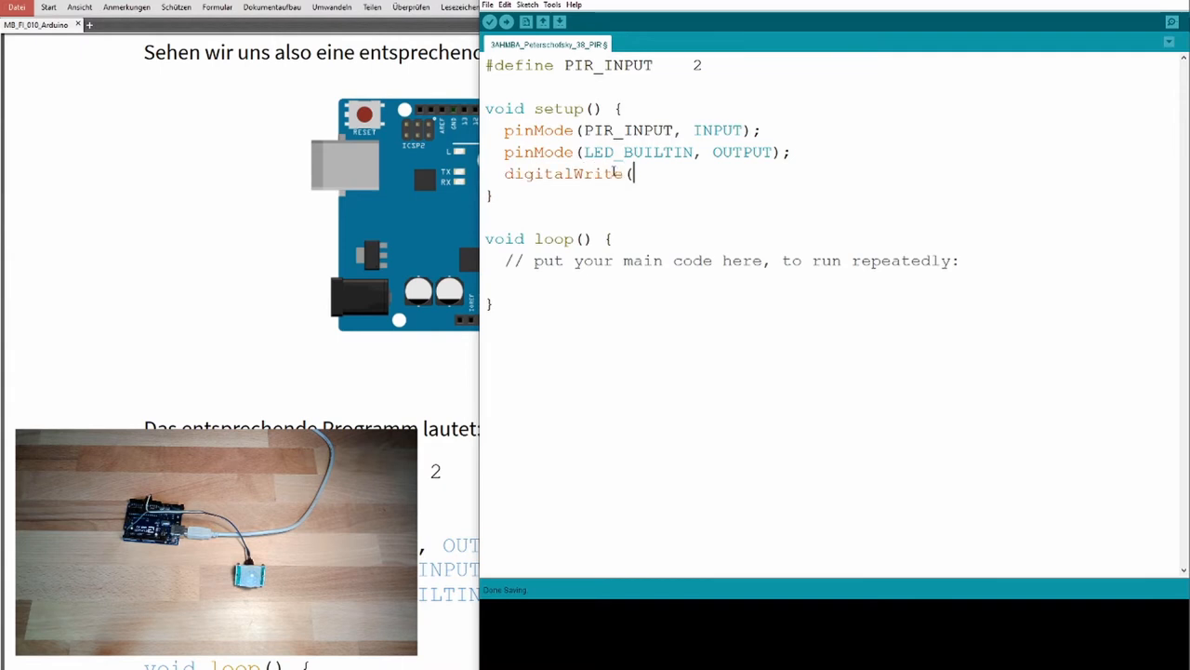
pyautogui.write('LED_')
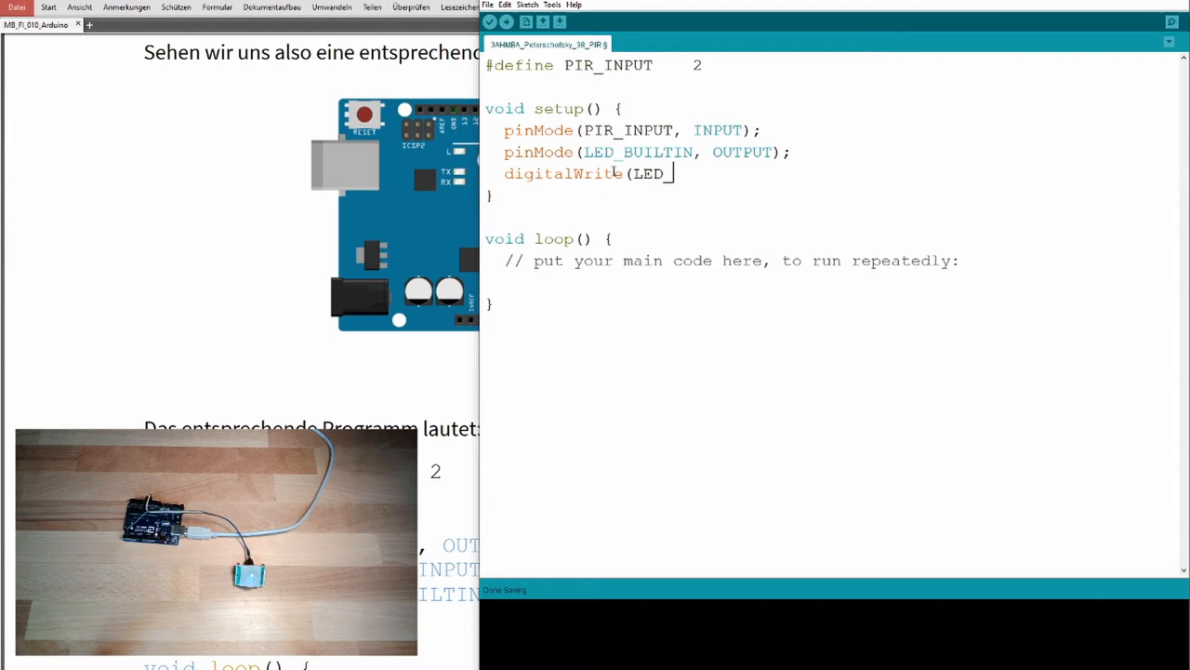
pyautogui.write('BUILTIN')
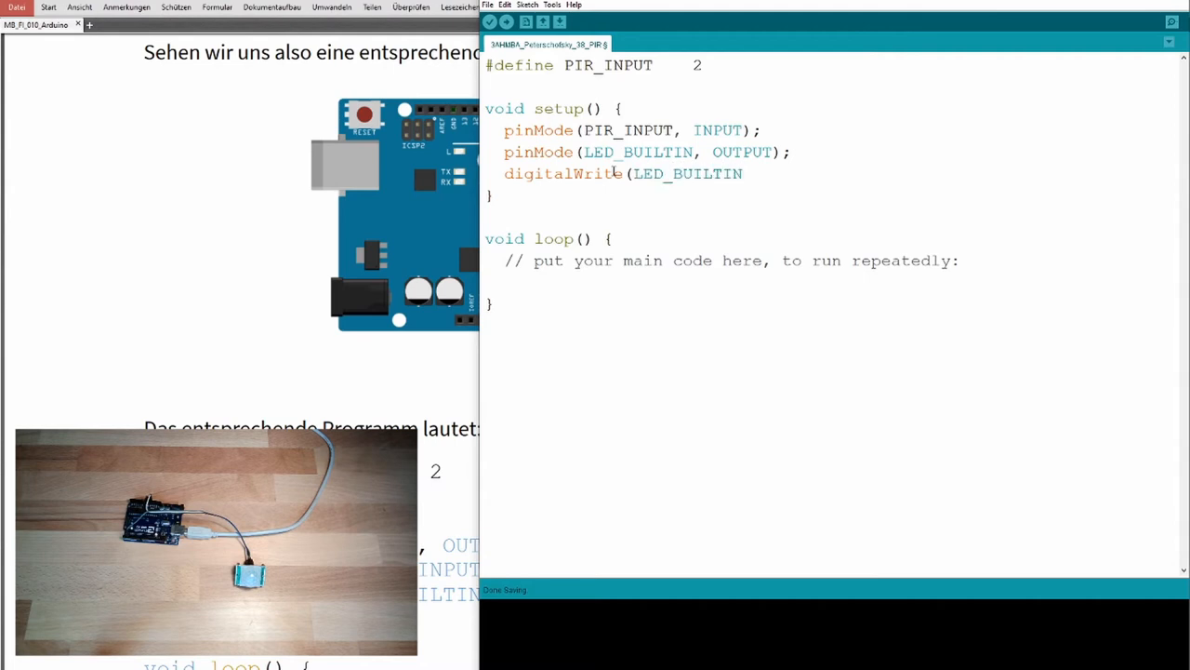
pyautogui.write(', LOW)')
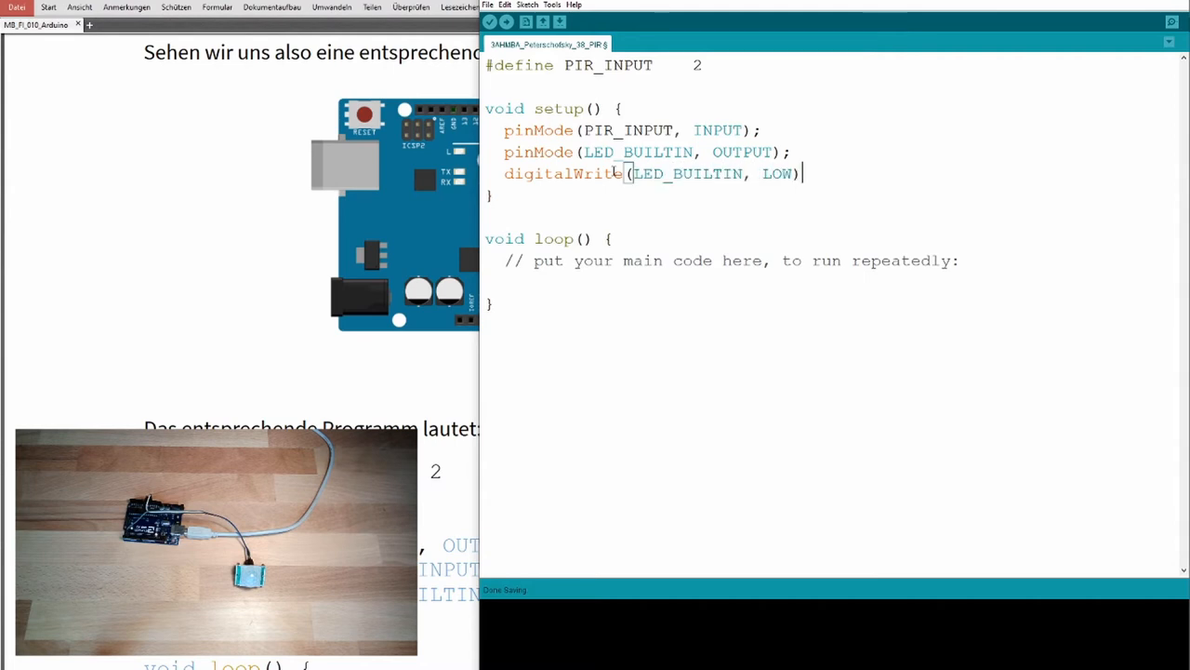
pyautogui.write(';')
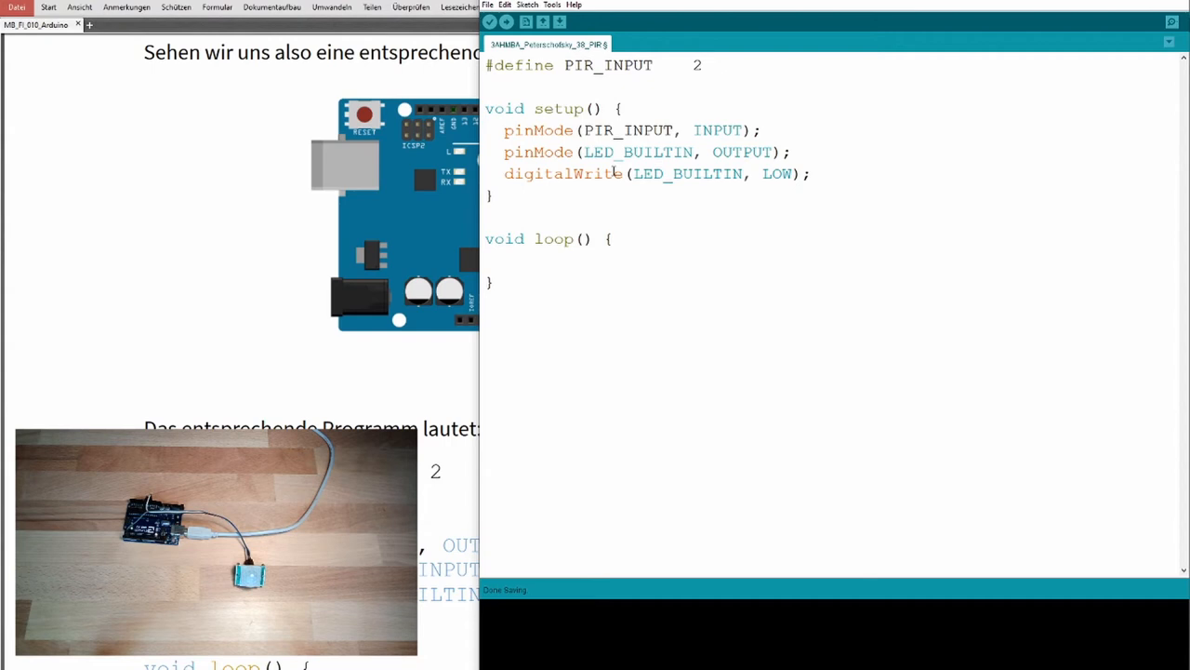
# In loop, write digitalWrite(LED_BUILTIN, digitalRead(PIR_INPUT)); to mirror the sensor on the LED
pyautogui.write('digitalWirt')
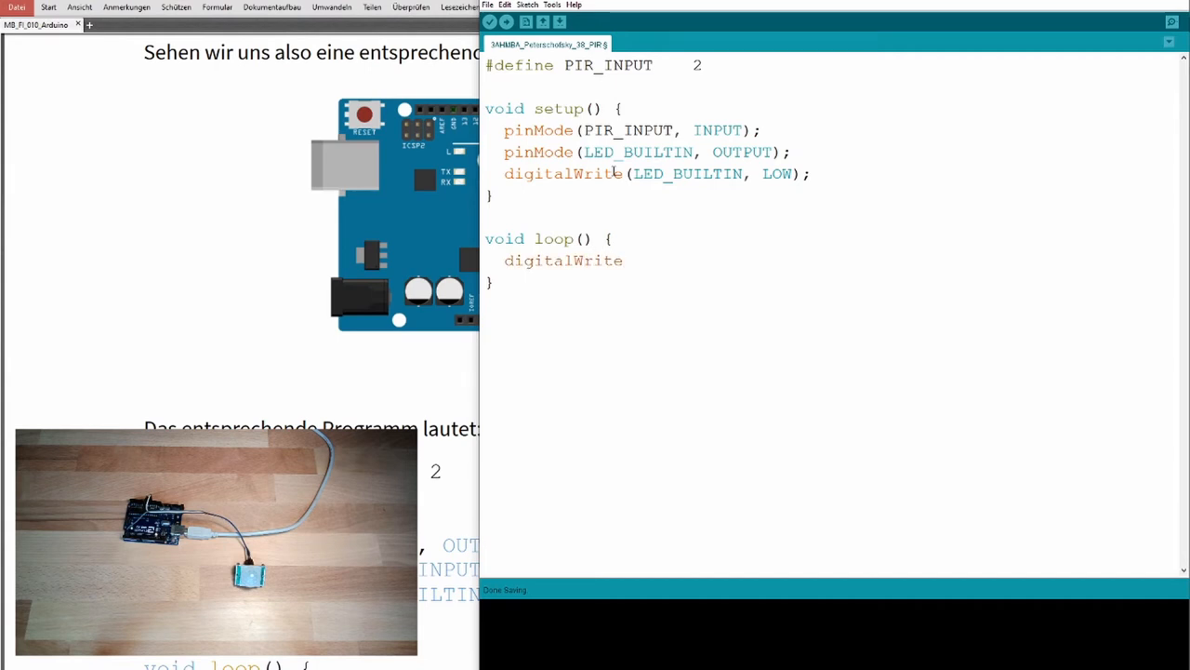
pyautogui.write('(I')
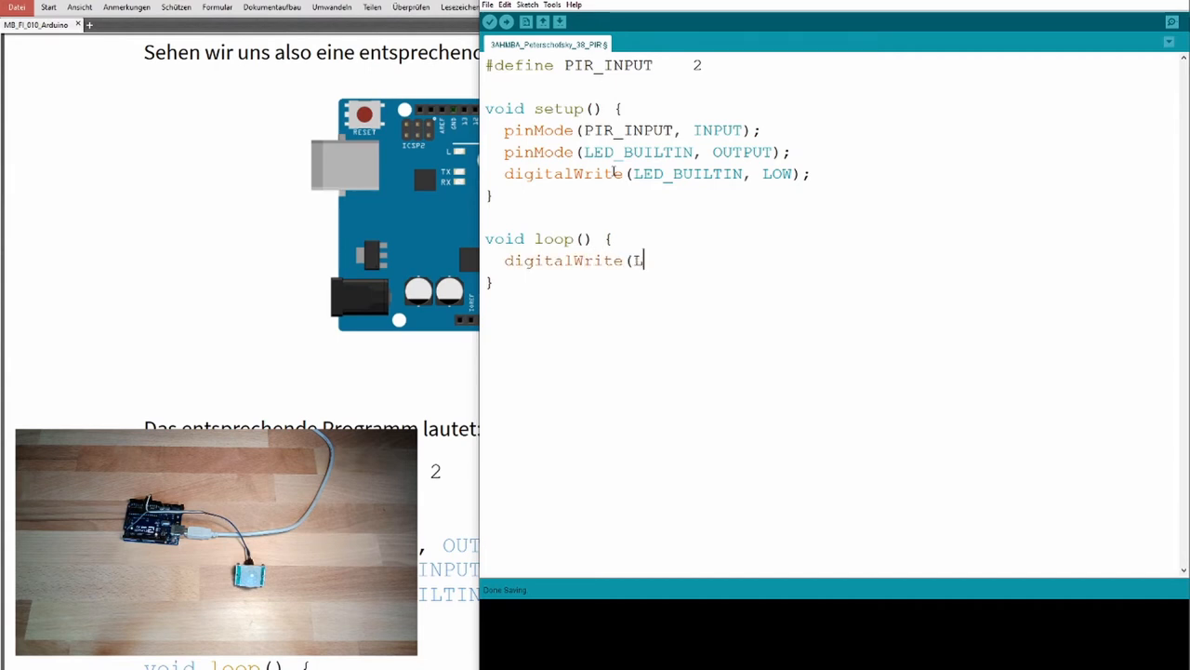
pyautogui.write('ED_BUILTIN')
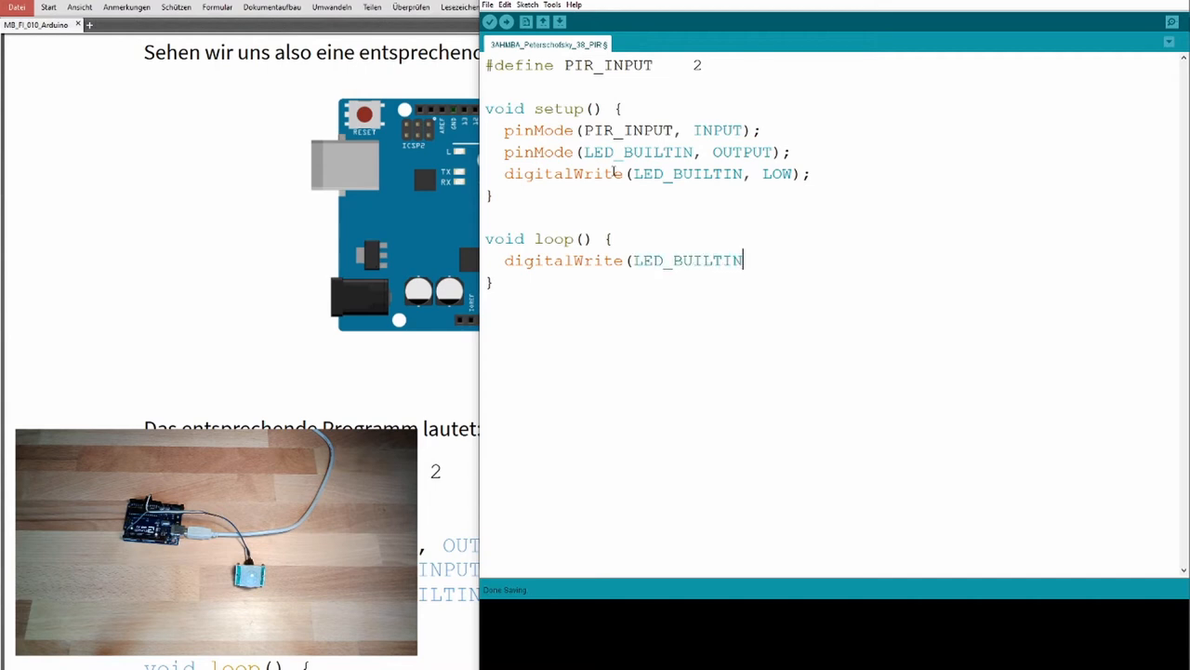
pyautogui.write(',')
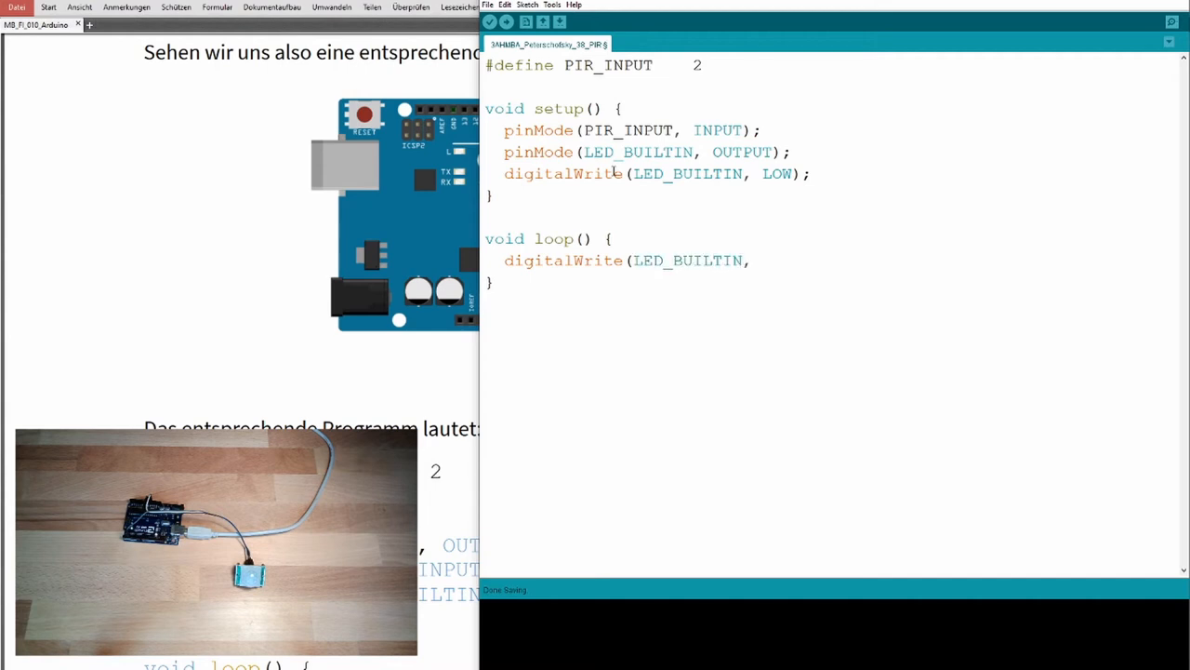
pyautogui.write('d')
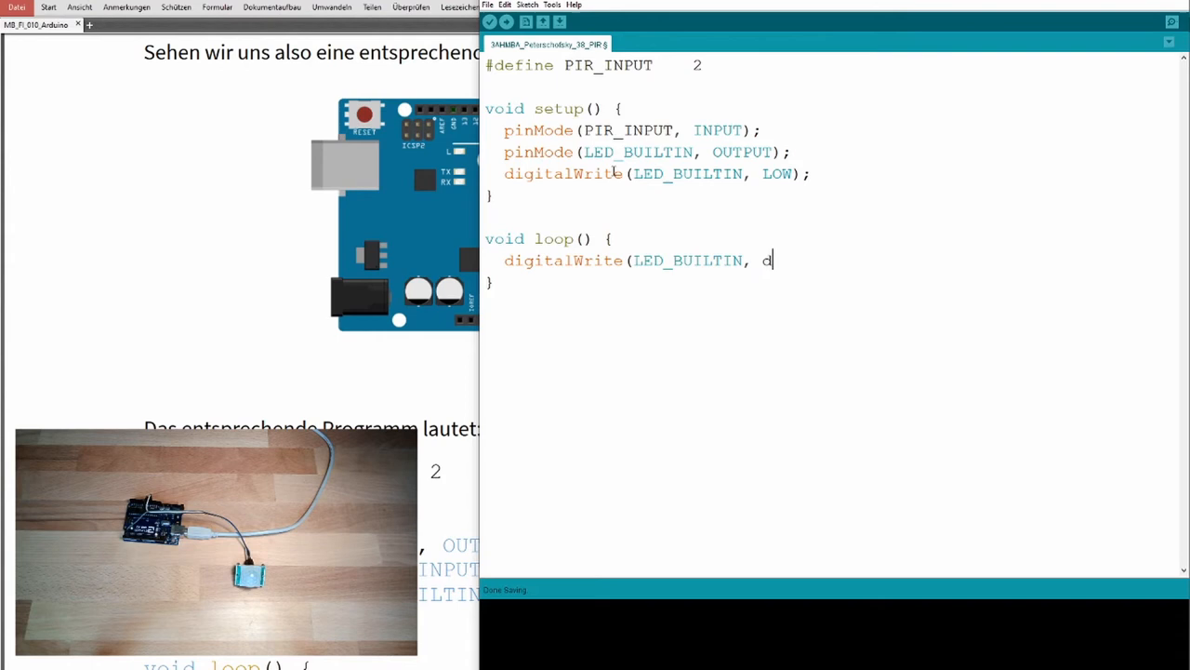
pyautogui.write('igitialRe')
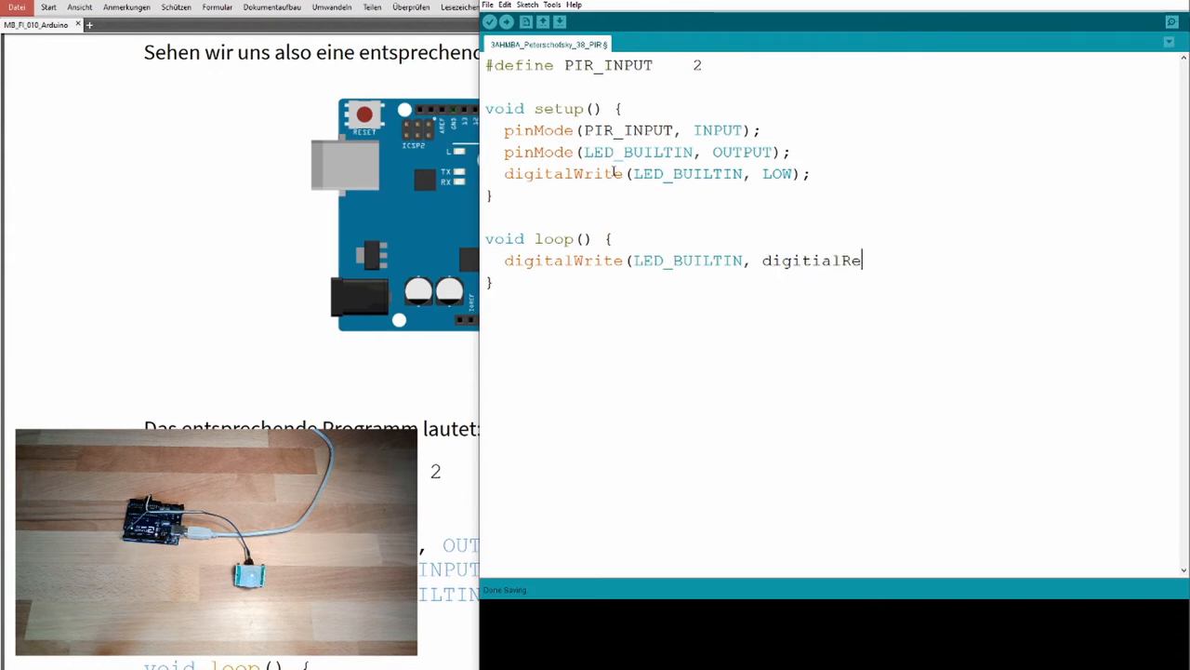
pyautogui.write('ad')
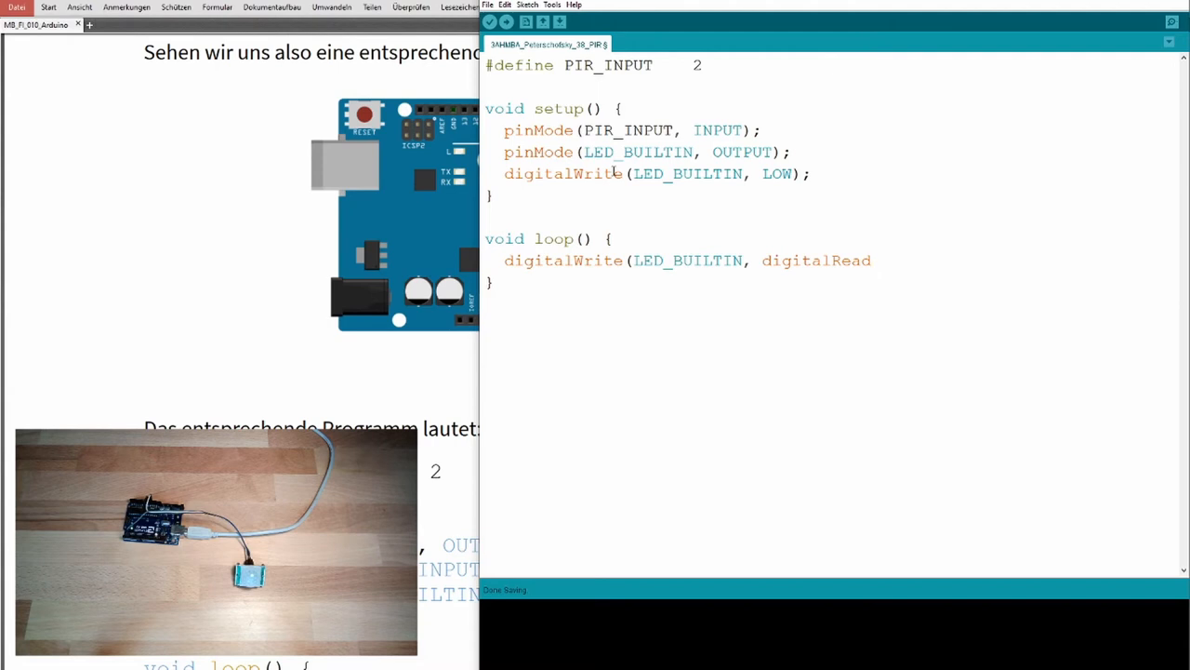
pyautogui.write('(')
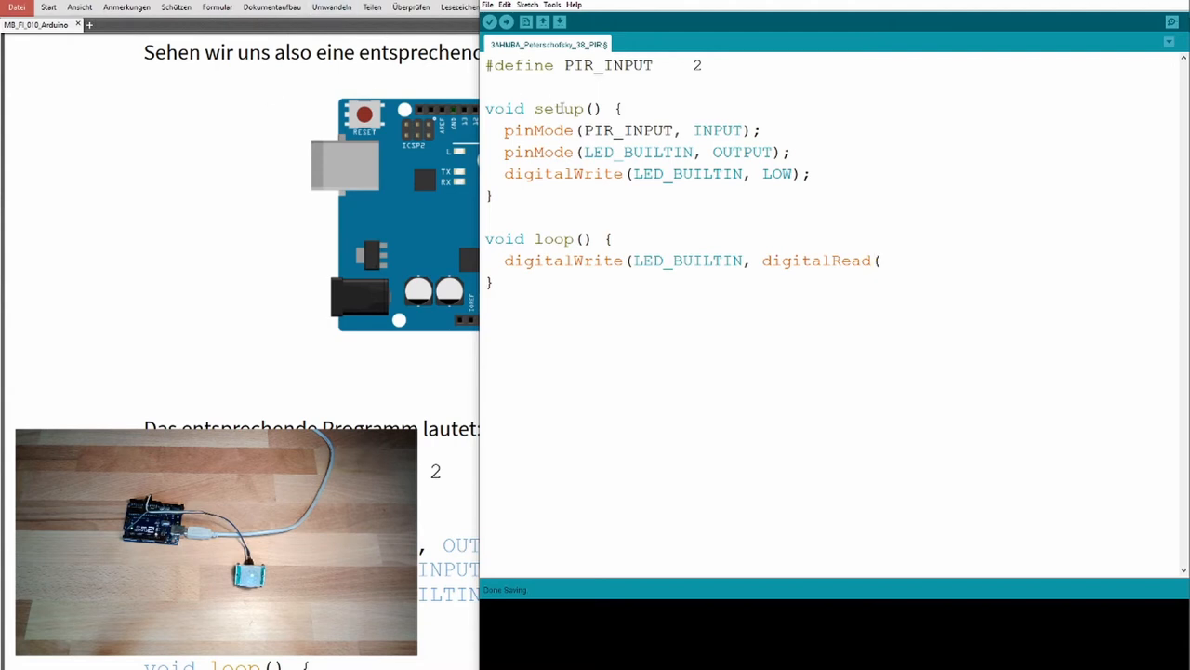
pyautogui.doubleClick(628, 131)
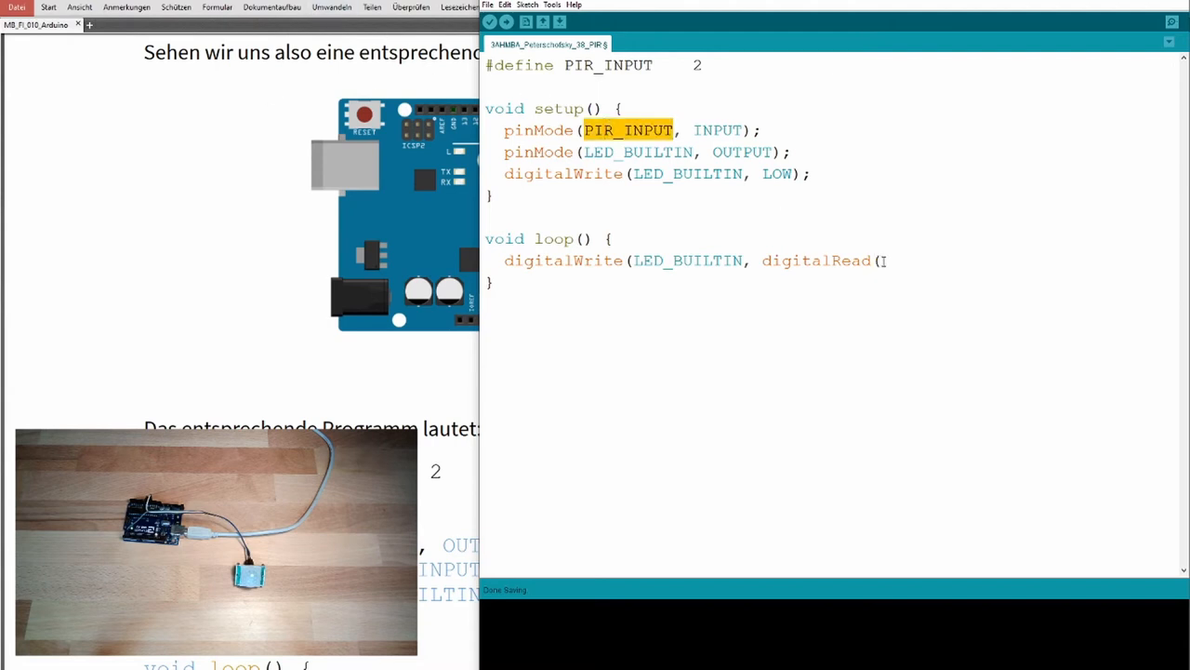
pyautogui.write('PIR_INPUT)')
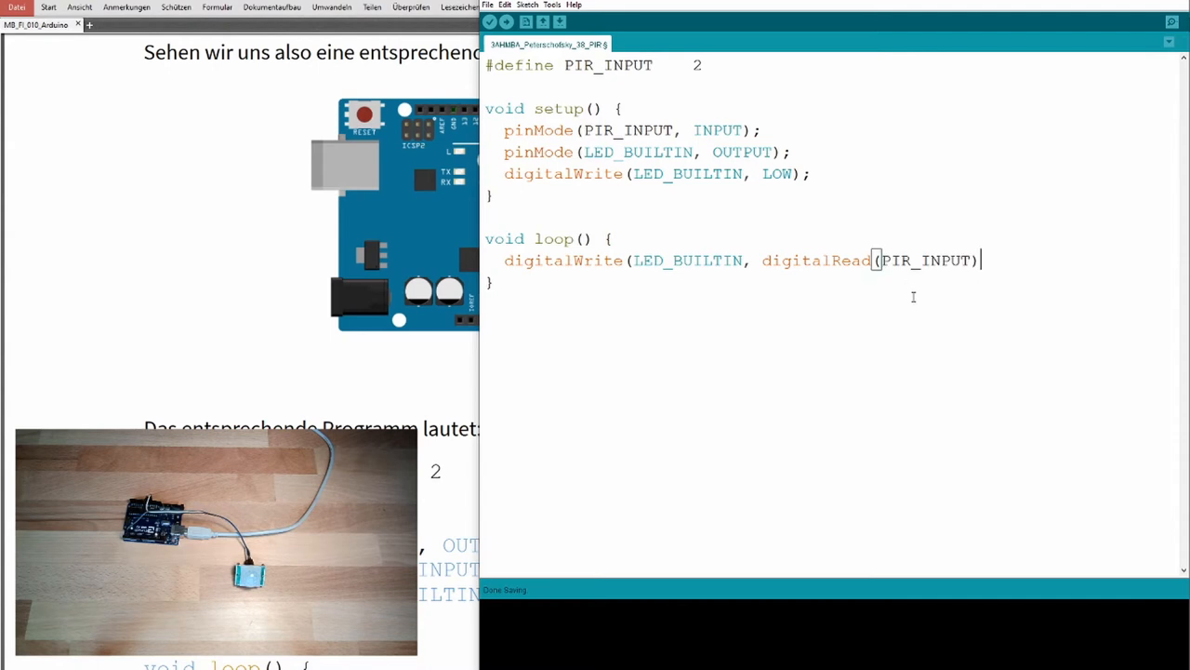
pyautogui.write(';')
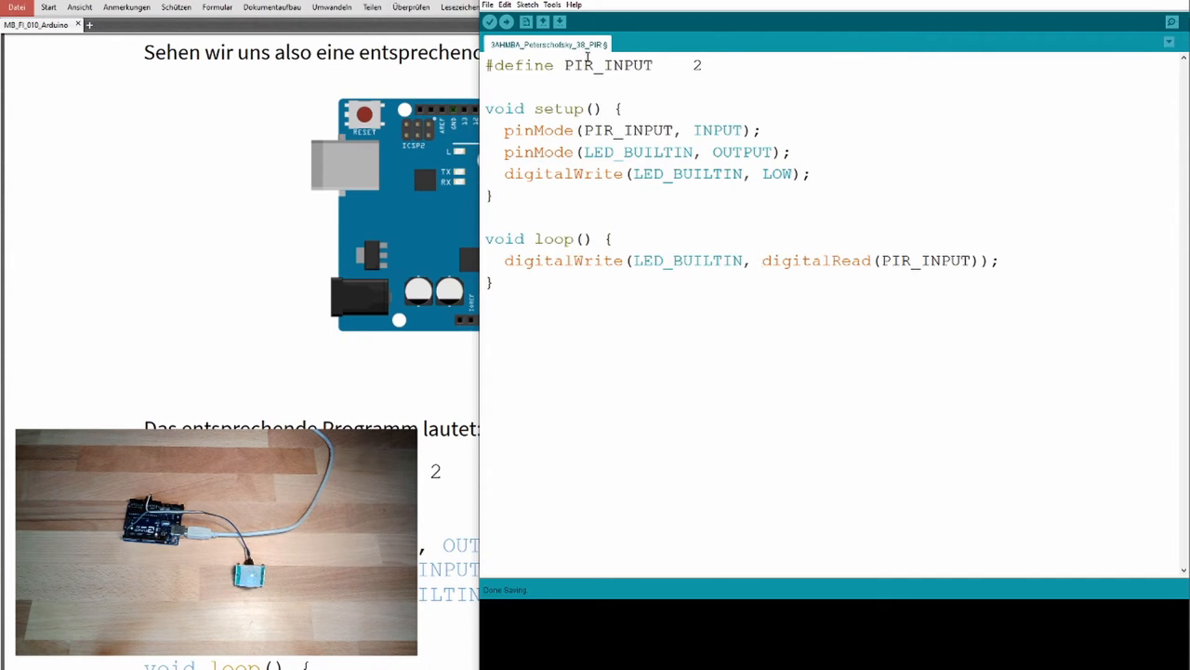
# Upload the finished PIR sketch to the board, starting compilation
pyautogui.click(508, 22)
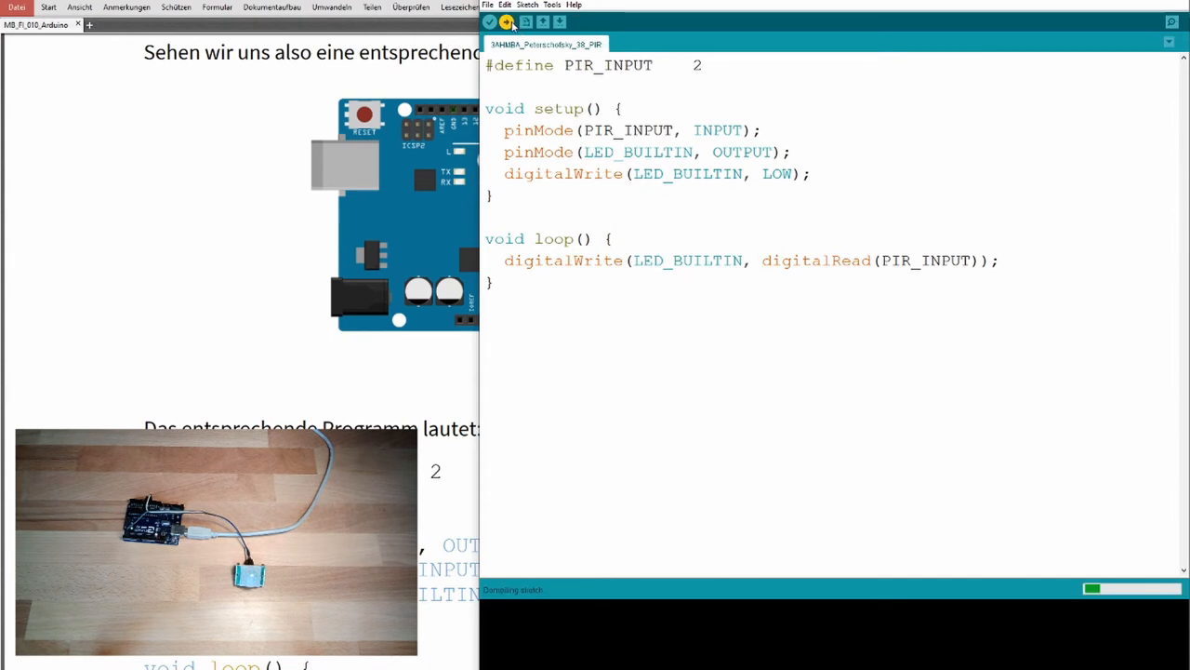